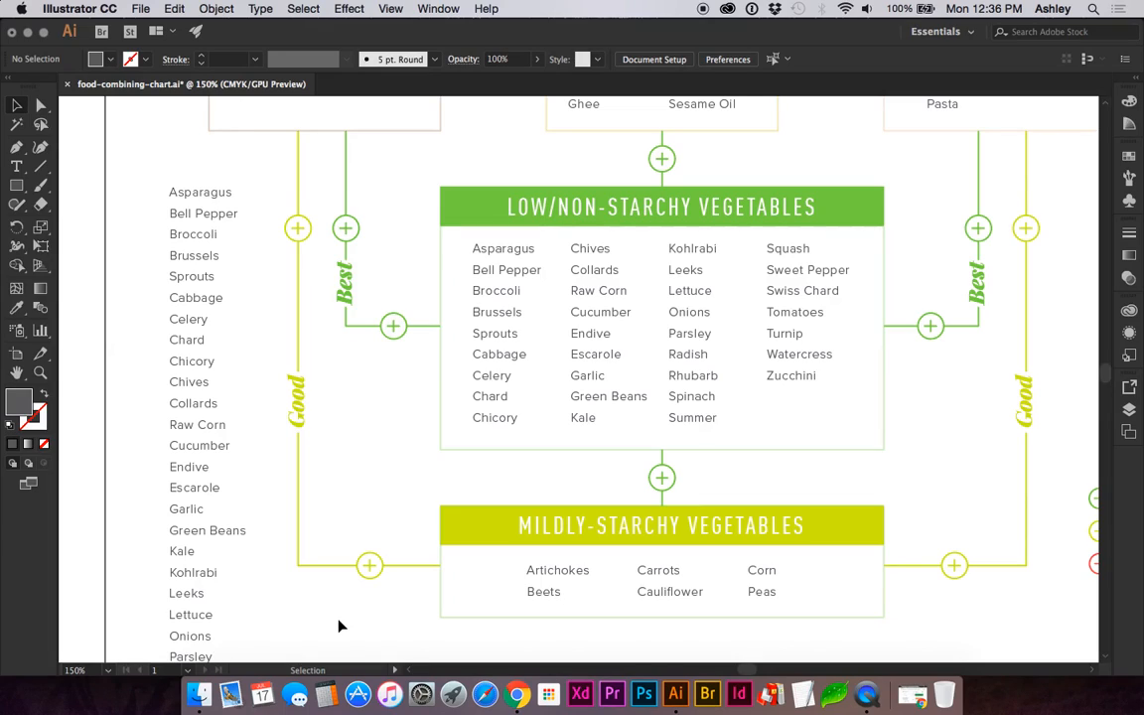
Select the old four-column vegetable text under the header to drag it down below.
left_click(503, 248)
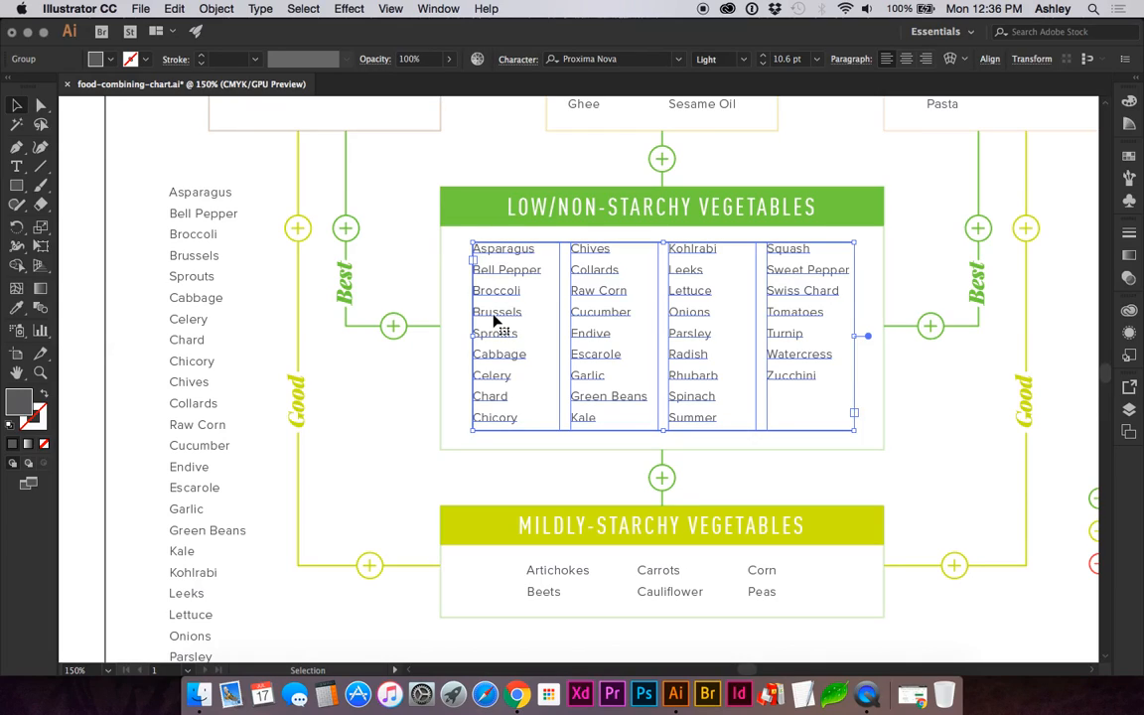
mouse_move(496, 256)
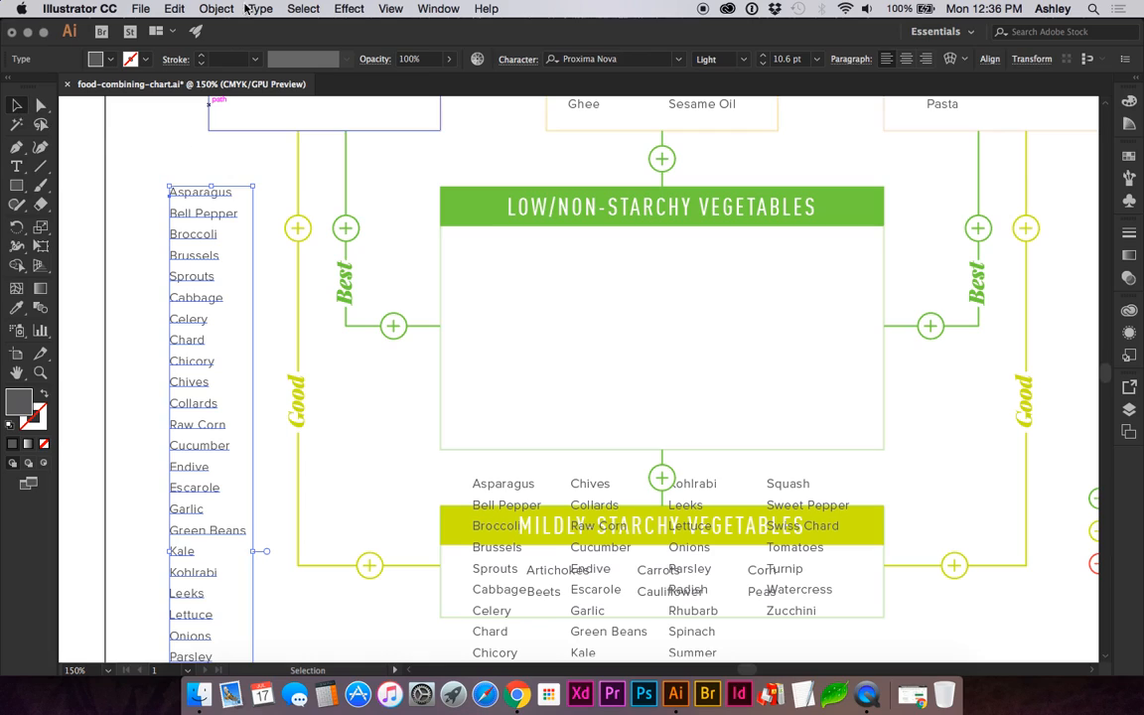
Convert the single-column list to area type from the Type menu for placing under the header.
left_click(260, 8)
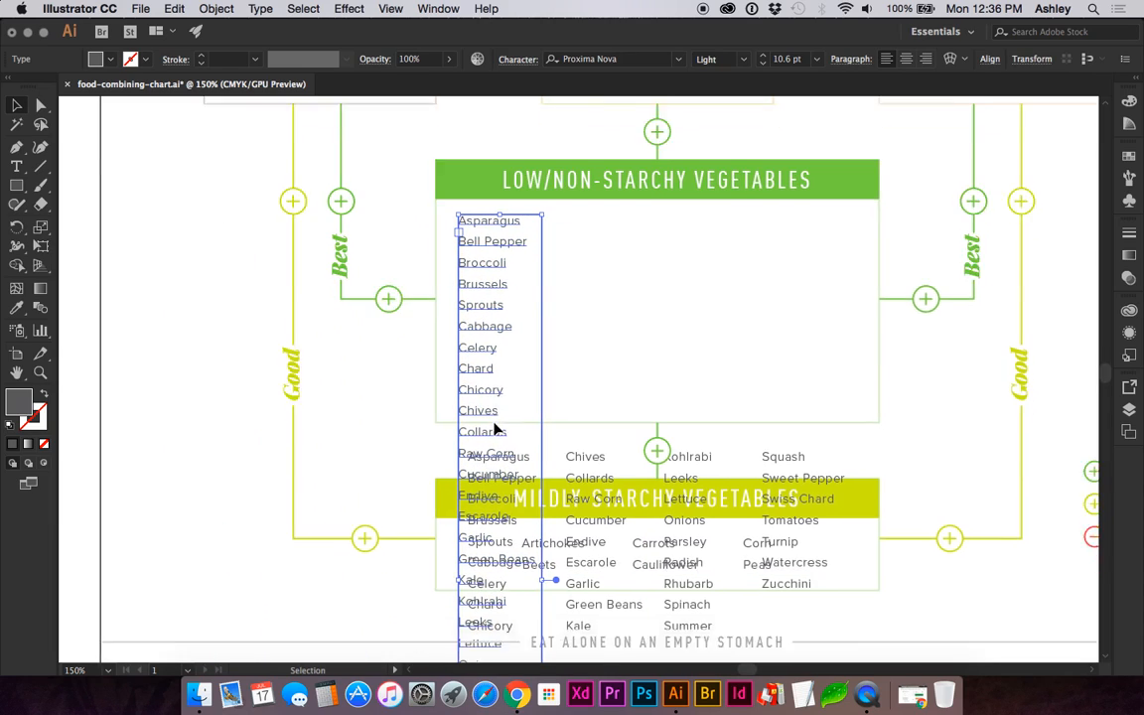
scroll("down", 3)
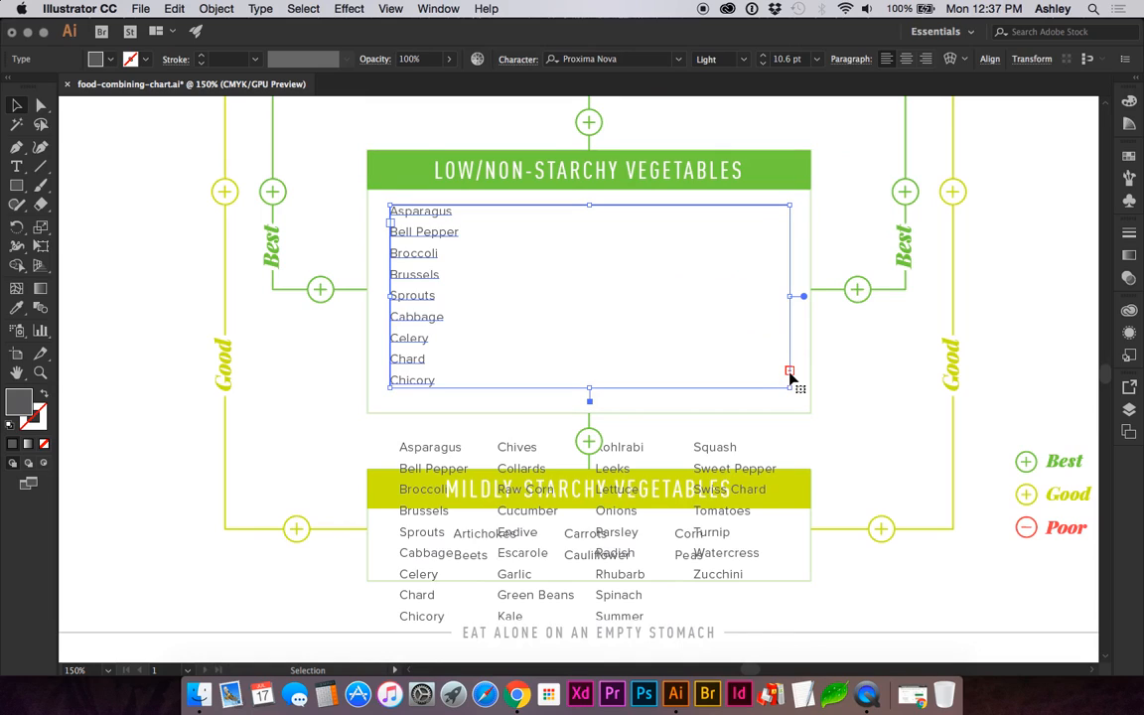
In Area Type Options set the box to 4 columns with a 0.1 in gutter.
left_click(262, 8)
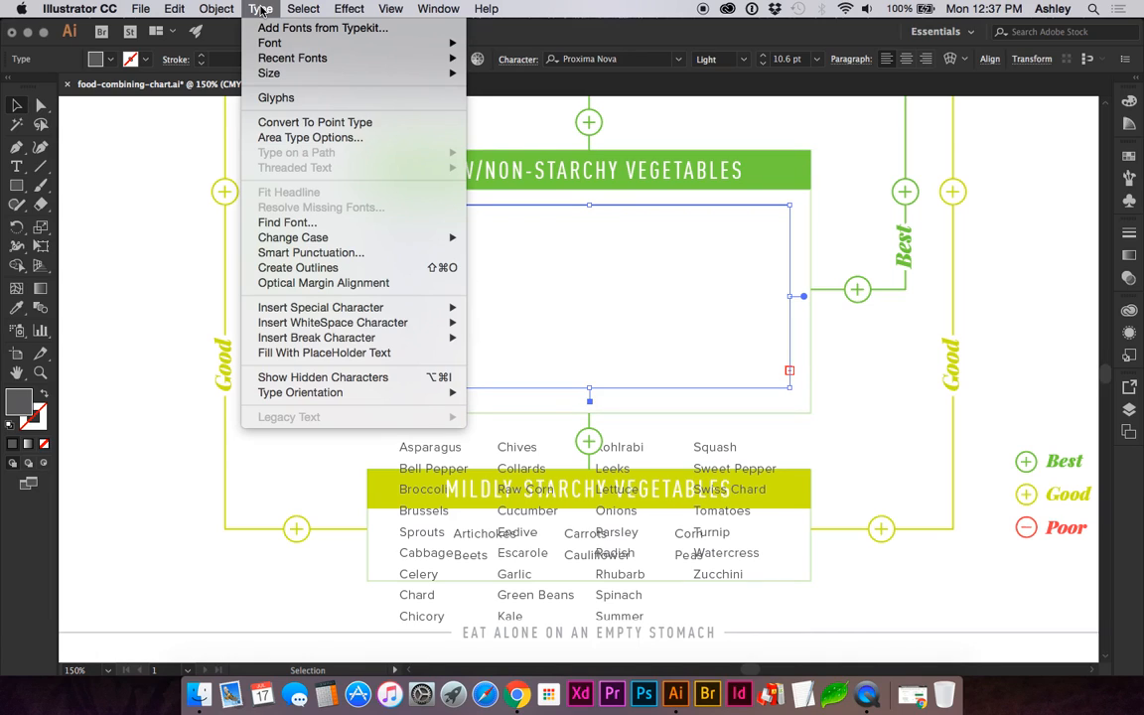
mouse_move(310, 137)
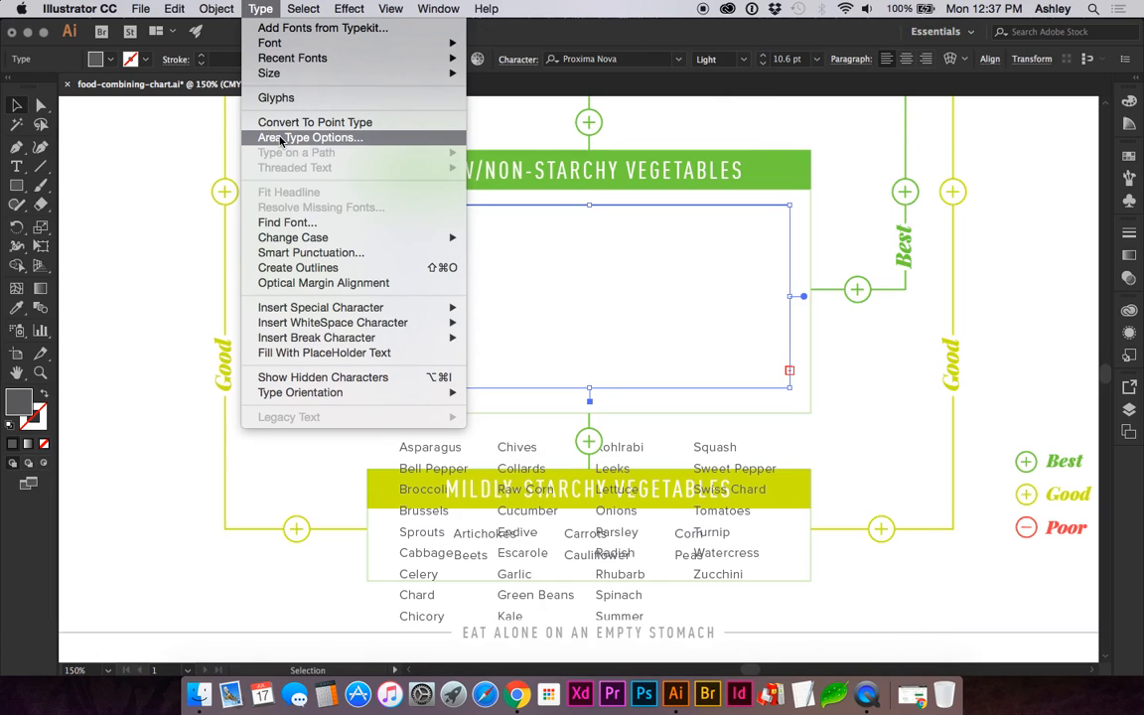
left_click(310, 137)
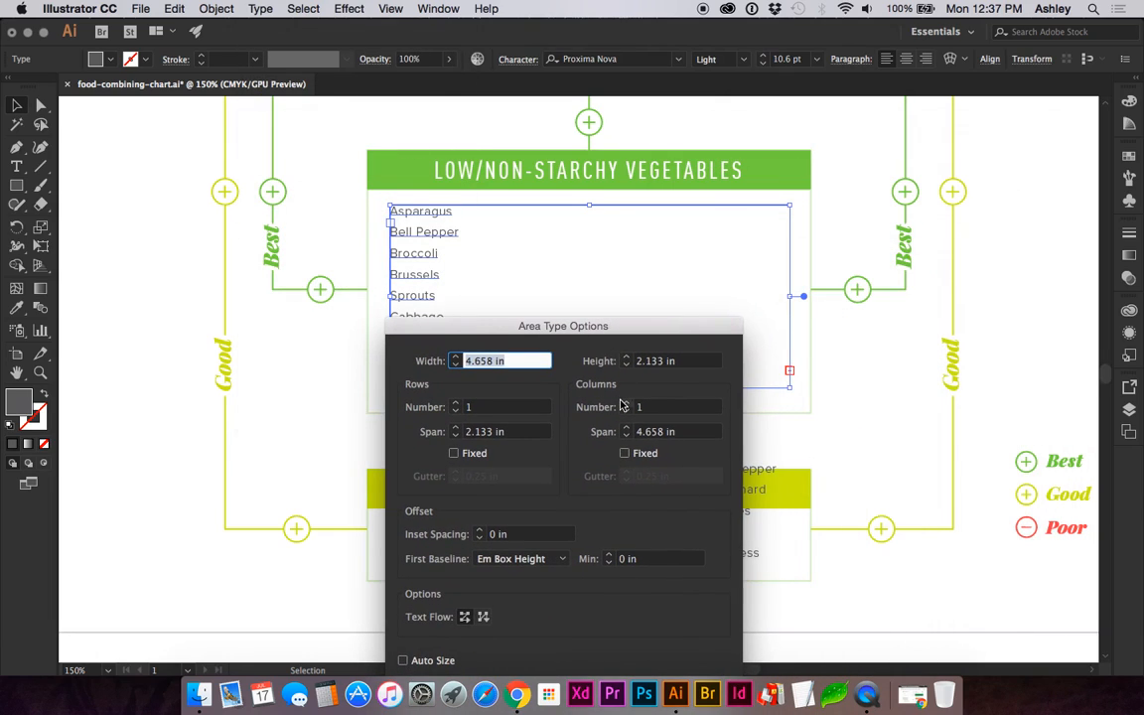
type("2")
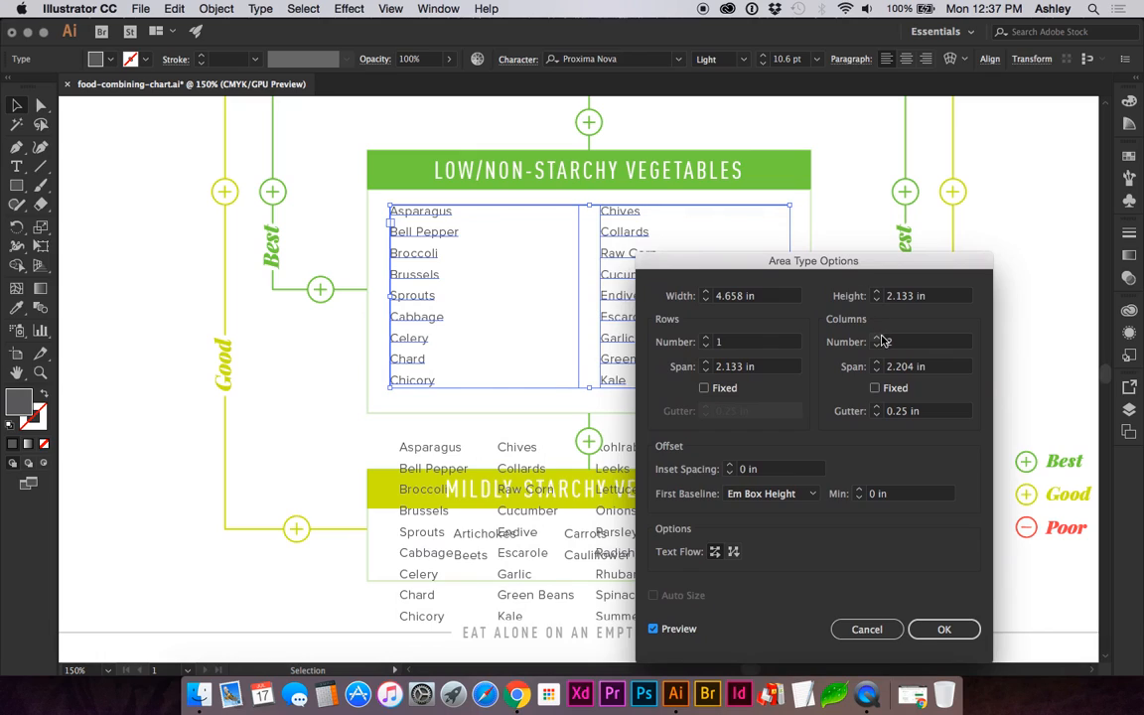
type("4")
left_click(912, 409)
type("0.1")
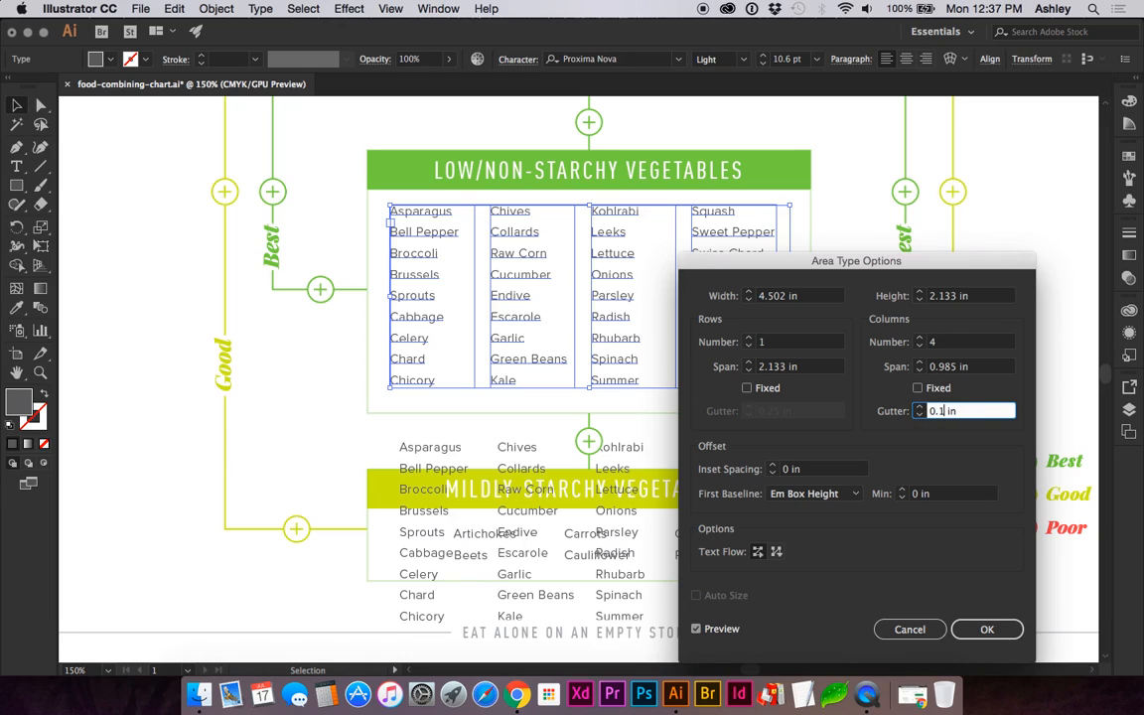
Turn on Preview in Area Type Options and confirm with OK to apply the four columns.
left_click(985, 627)
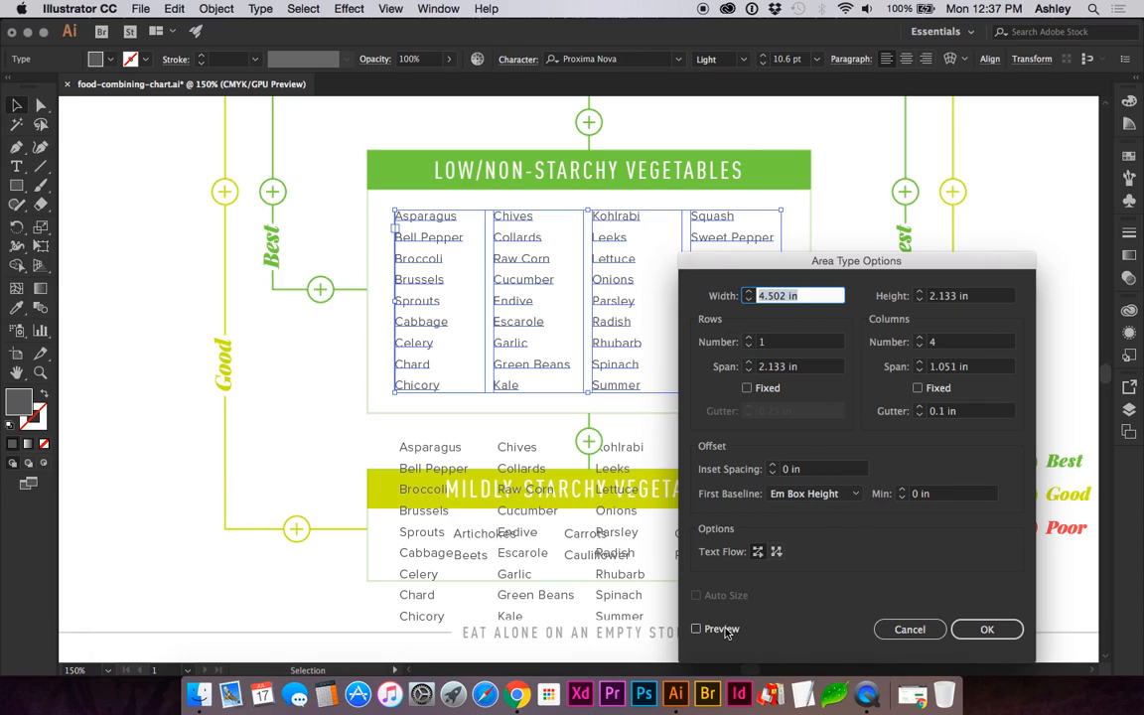
left_click(695, 628)
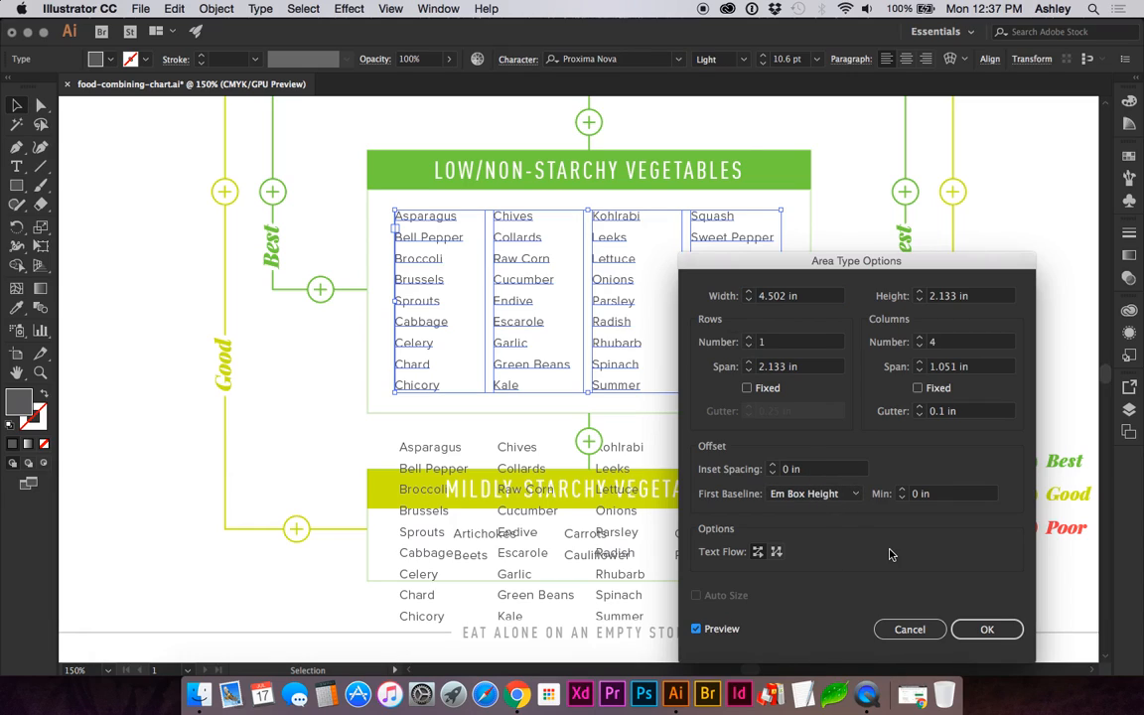
mouse_move(878, 278)
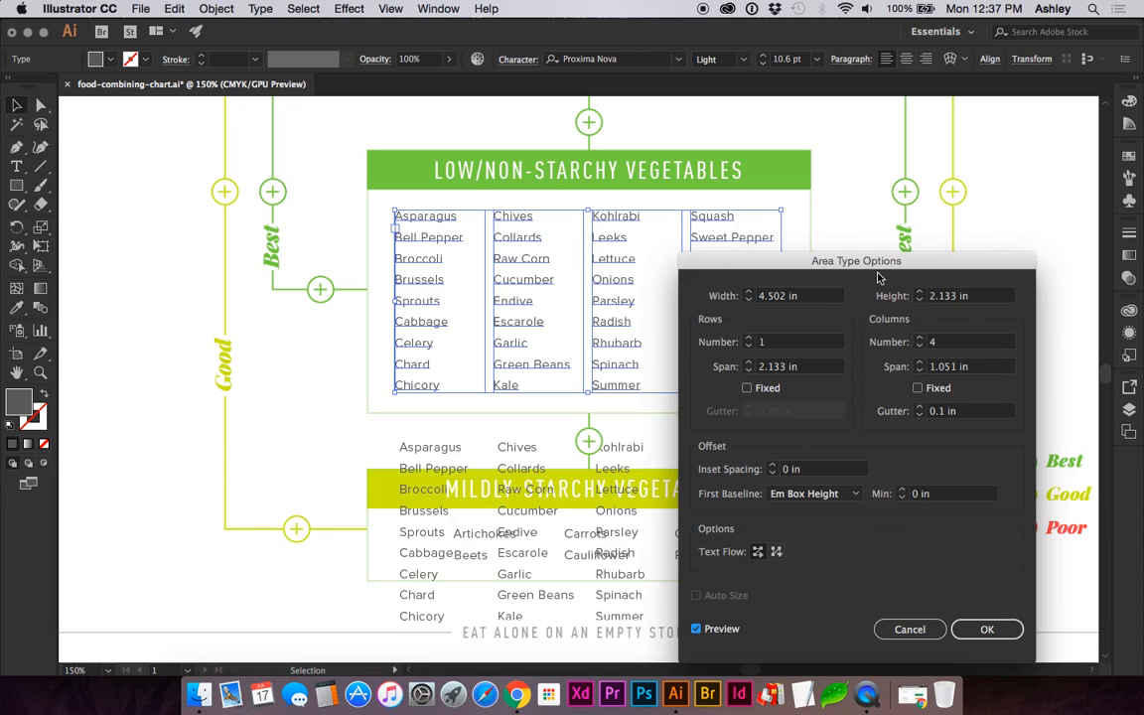
left_click(985, 627)
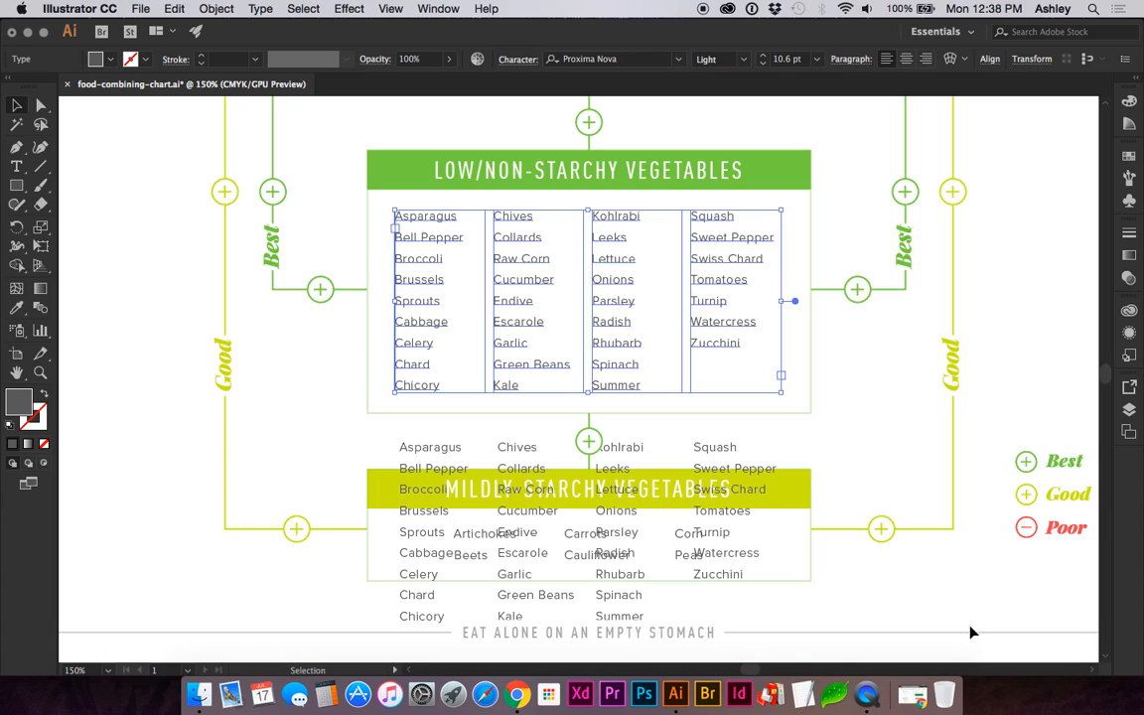